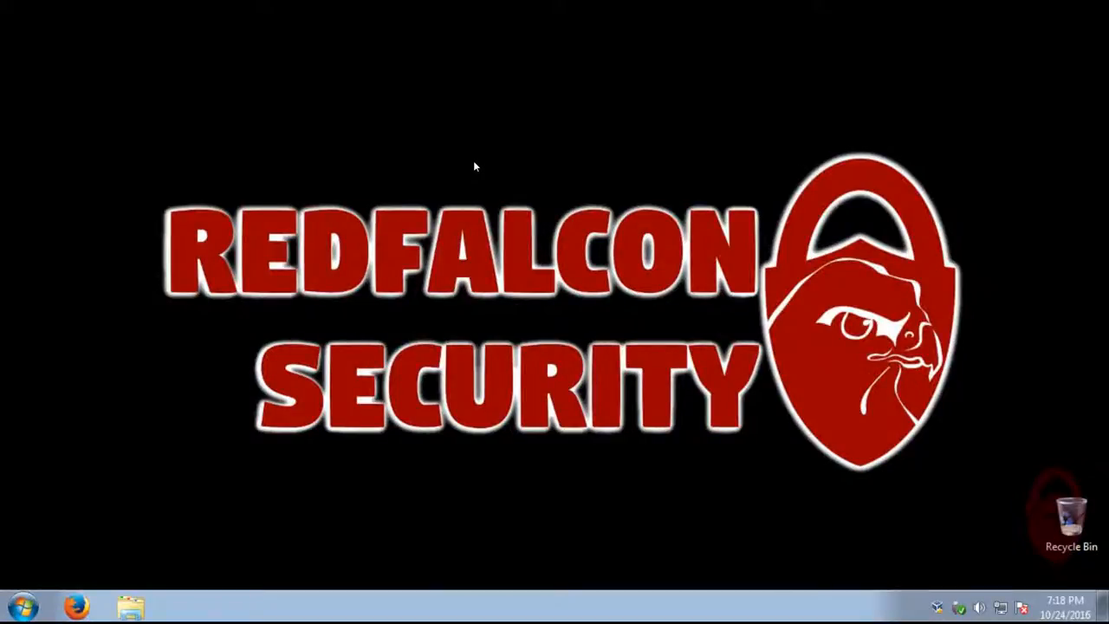
mouse_move(152, 536)
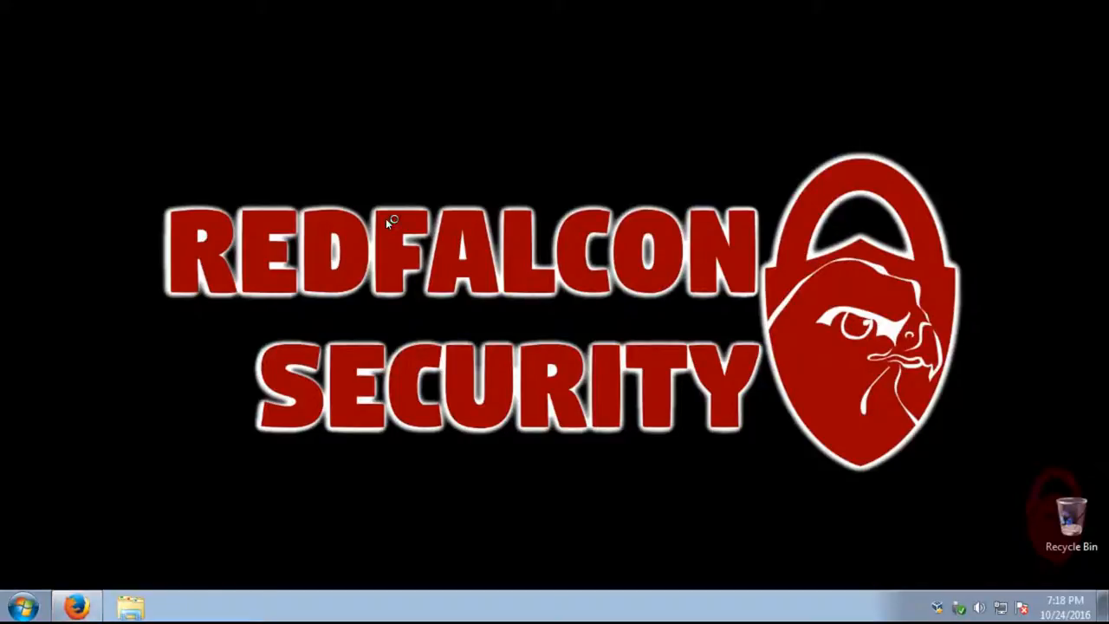
Step: Launch Firefox from the taskbar to load the diceware.net generator page
left_click(75, 604)
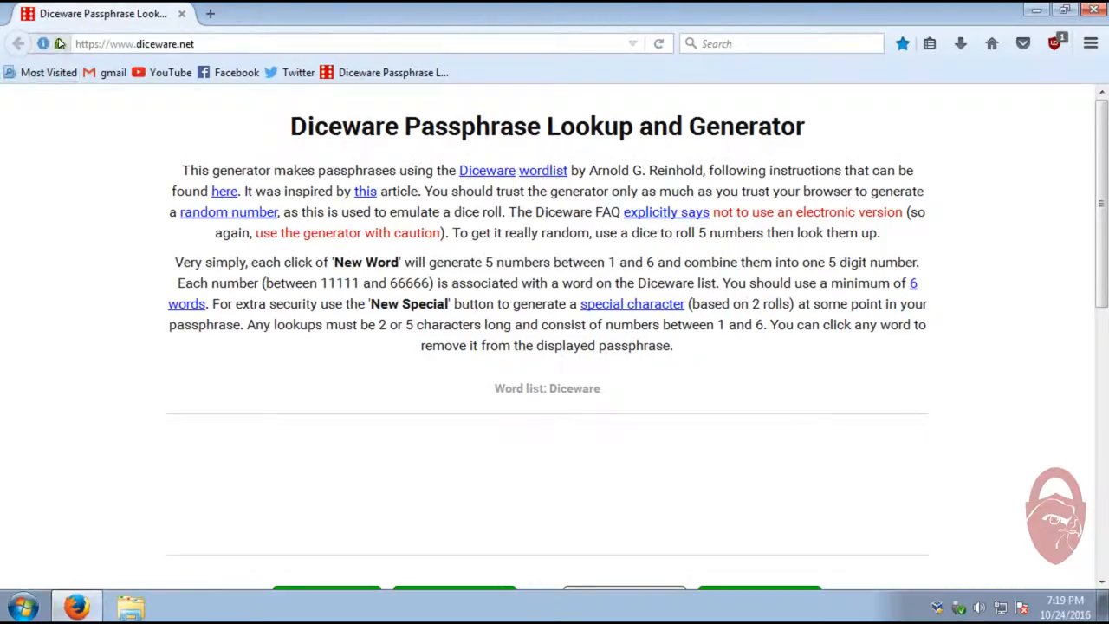
left_click(43, 43)
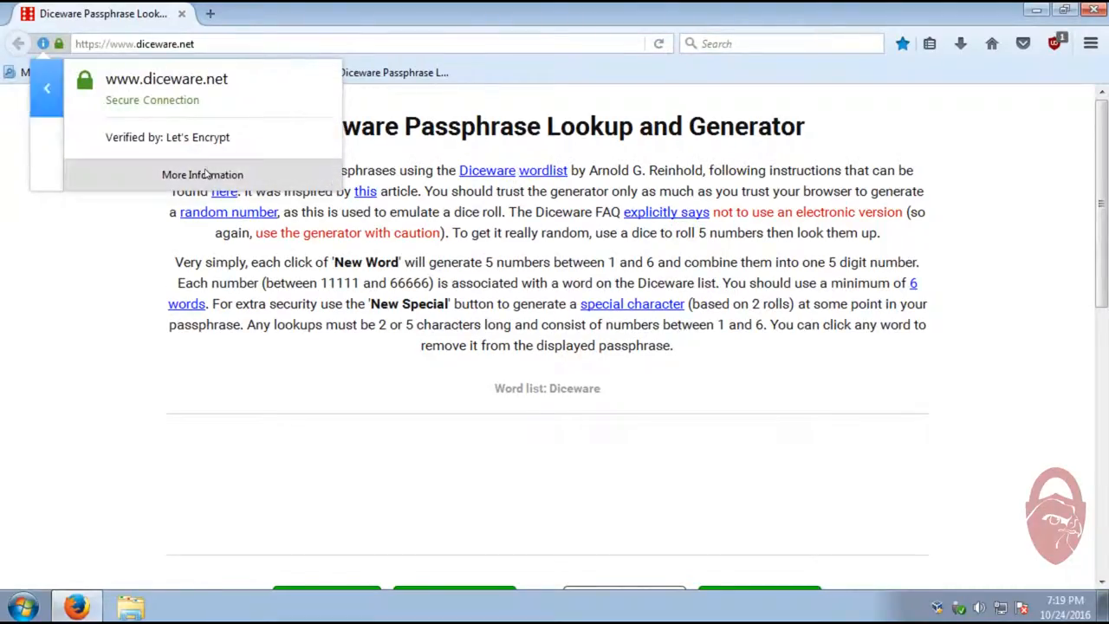
left_click(202, 174)
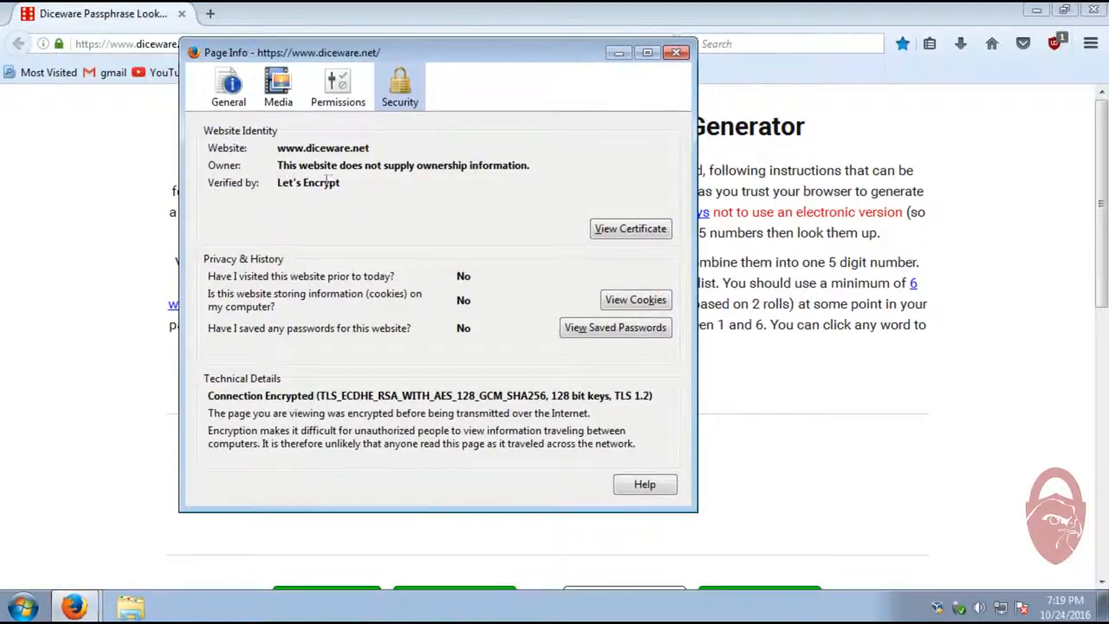
left_click(630, 228)
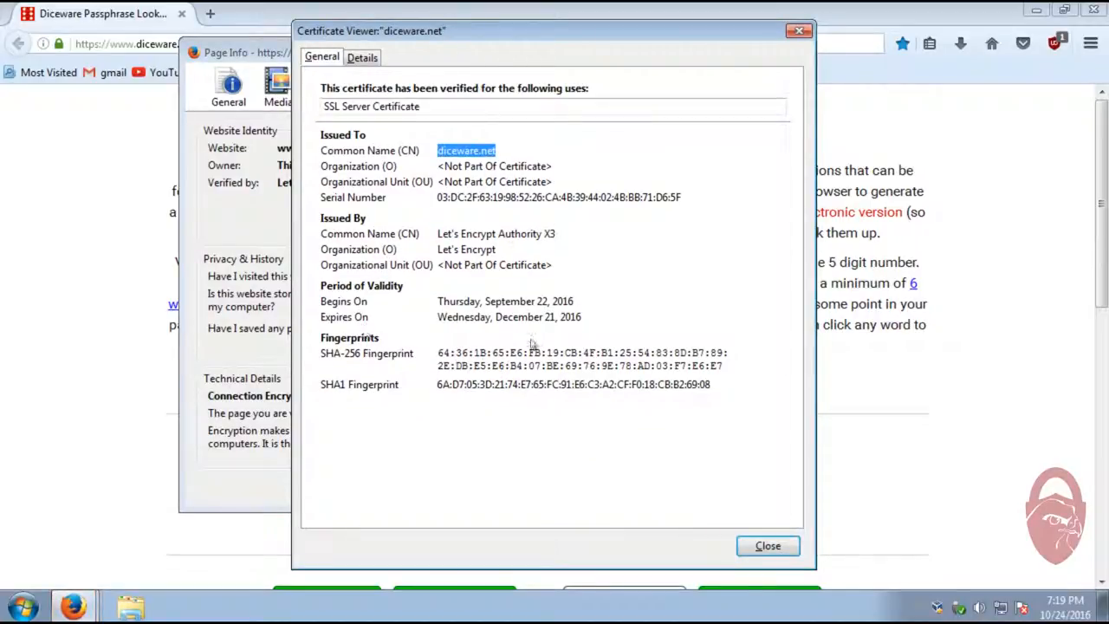
left_click(767, 545)
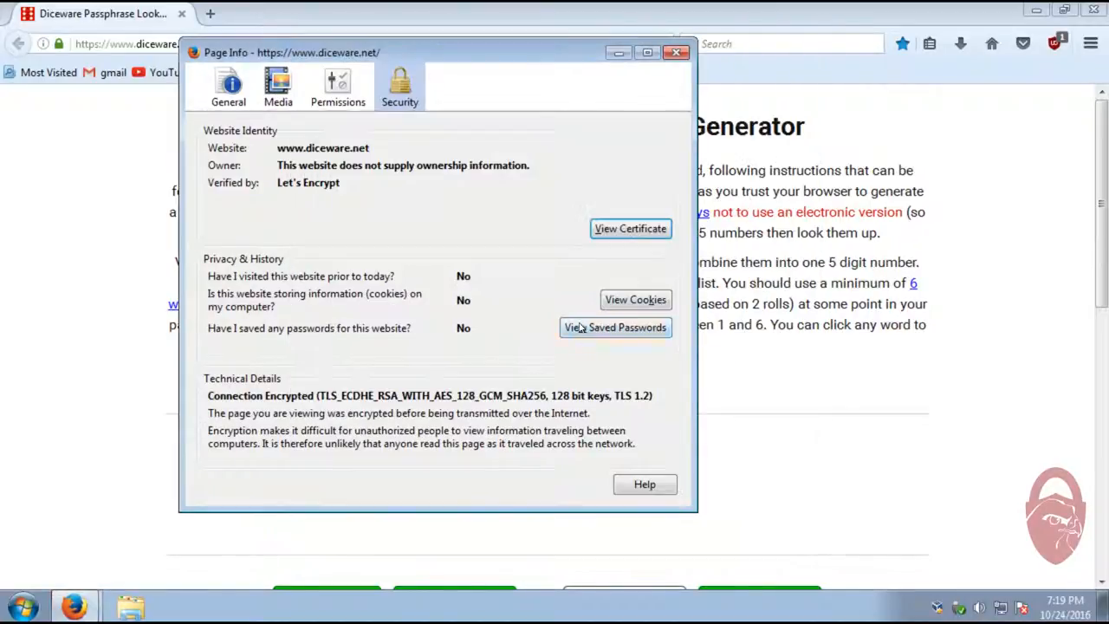
left_click(677, 53)
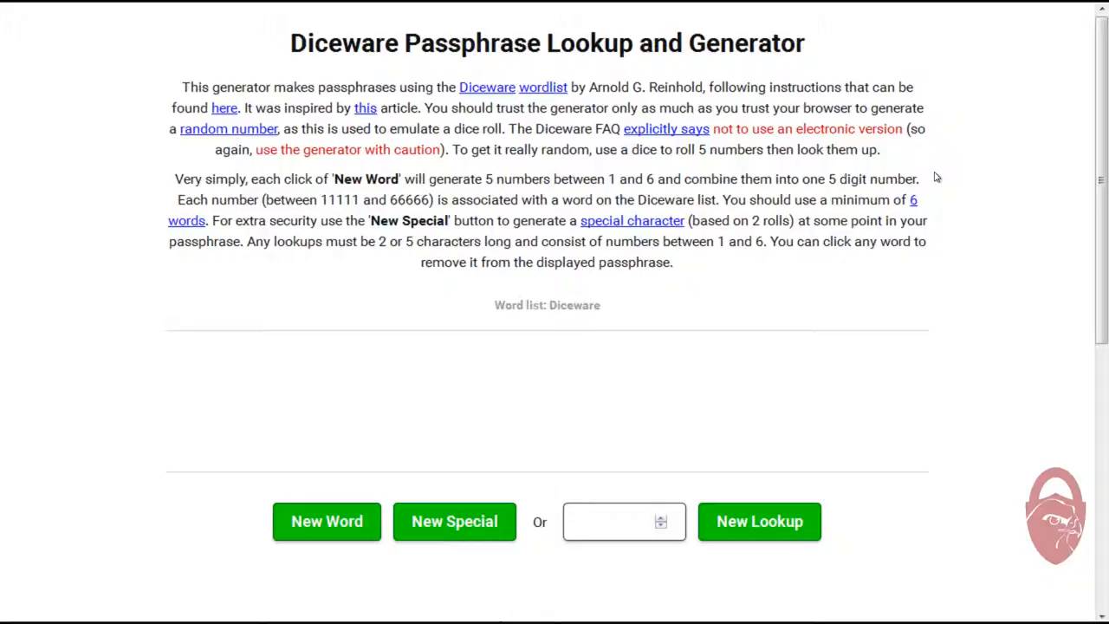
mouse_move(295, 436)
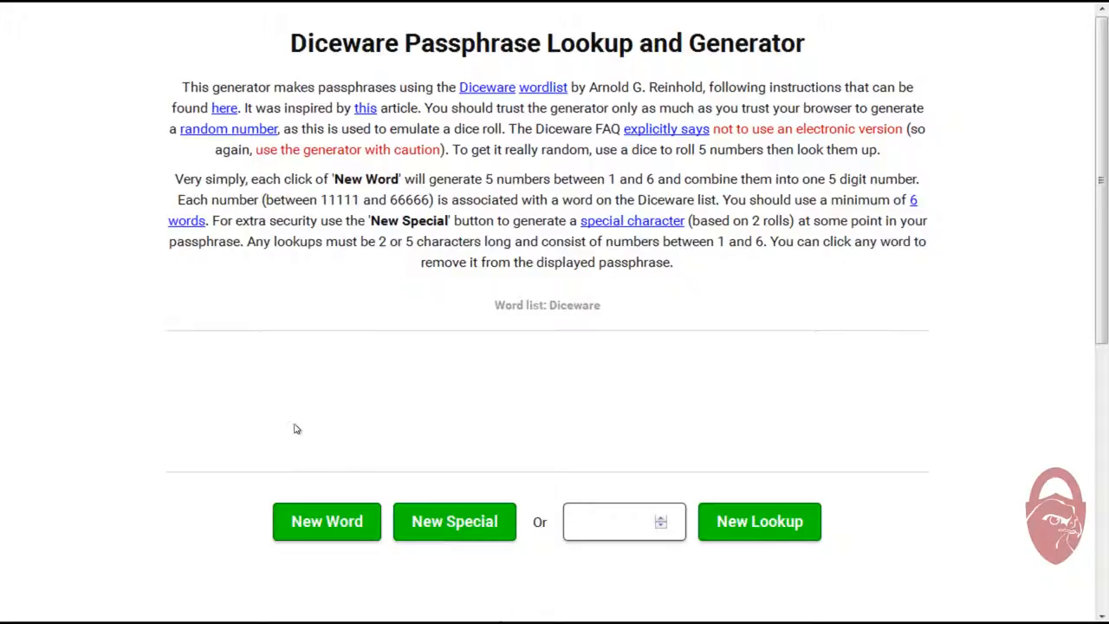
Step: Add two random words and a special character, then remove the 4000 tile
left_click(327, 521)
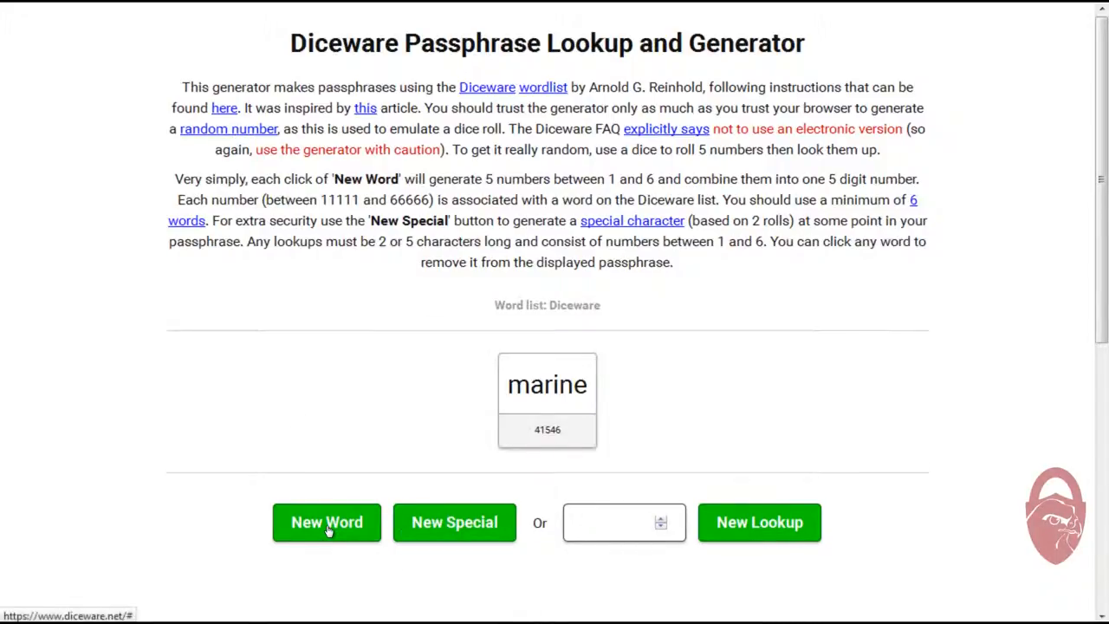
left_click(327, 522)
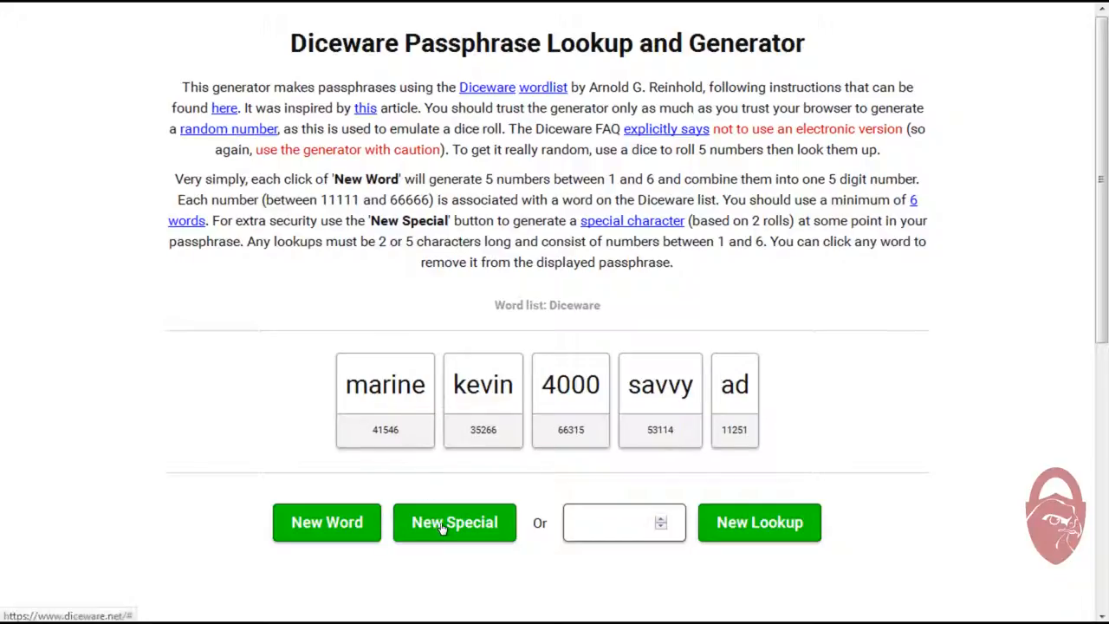
left_click(454, 522)
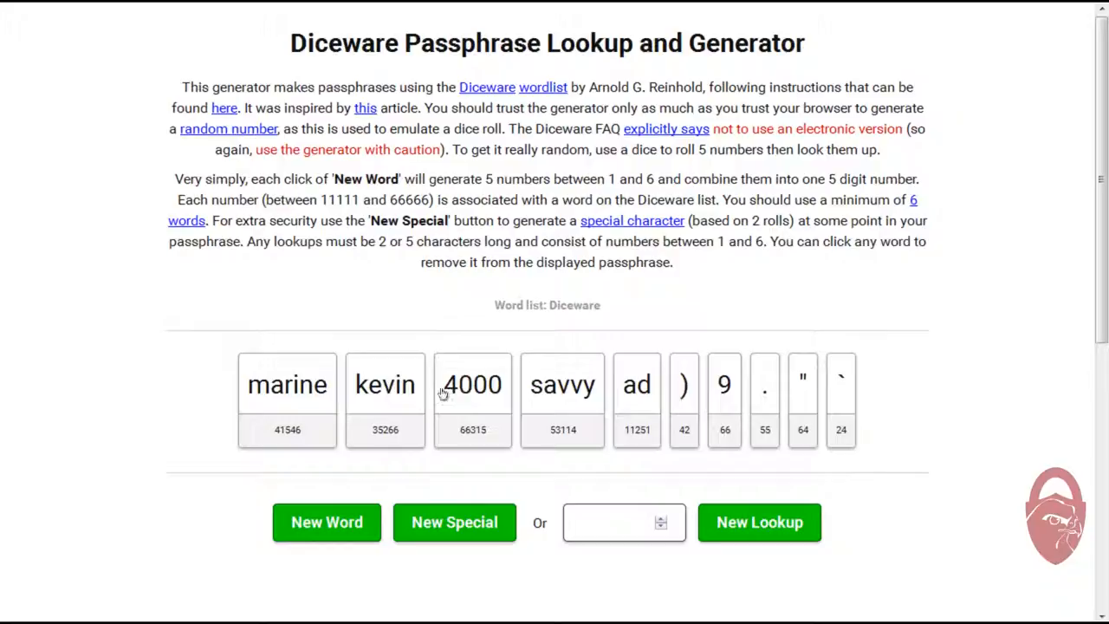
left_click(472, 384)
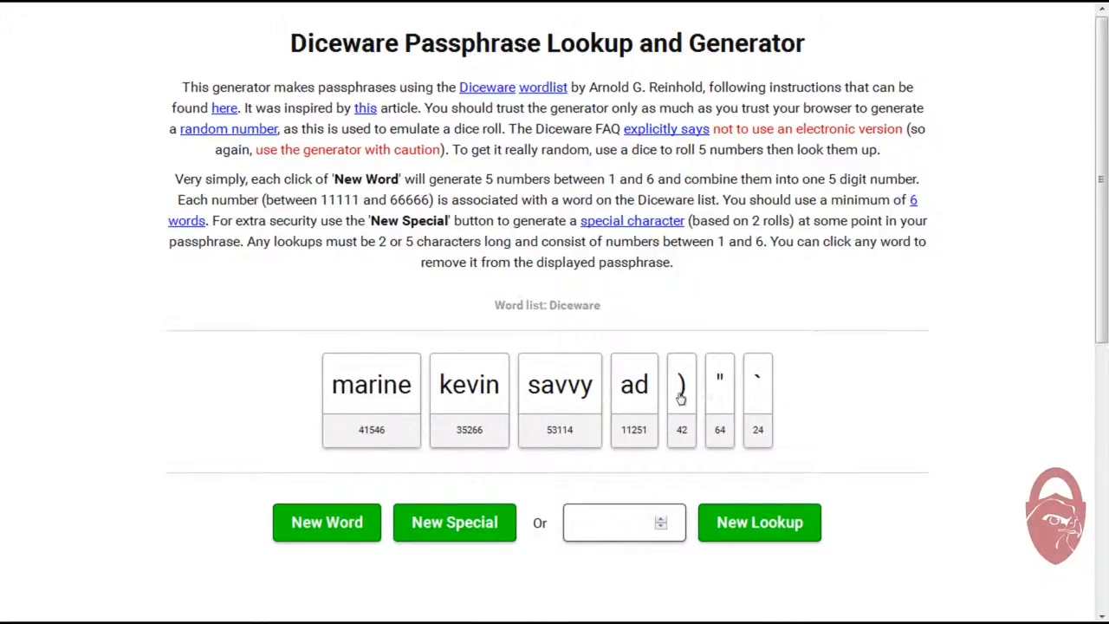
mouse_move(856, 395)
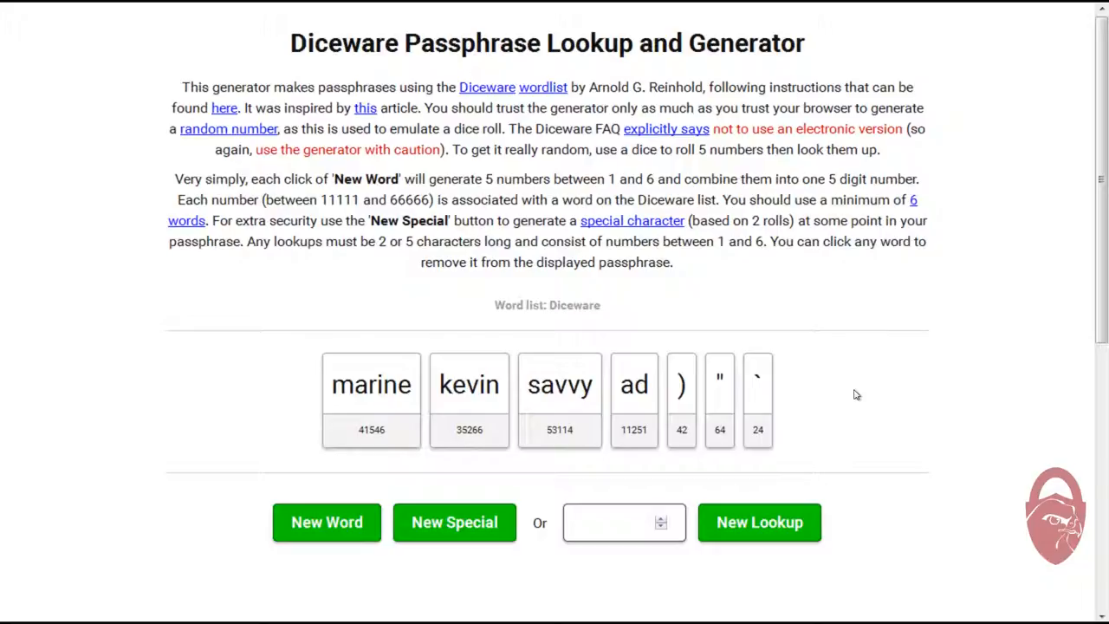
mouse_move(856, 367)
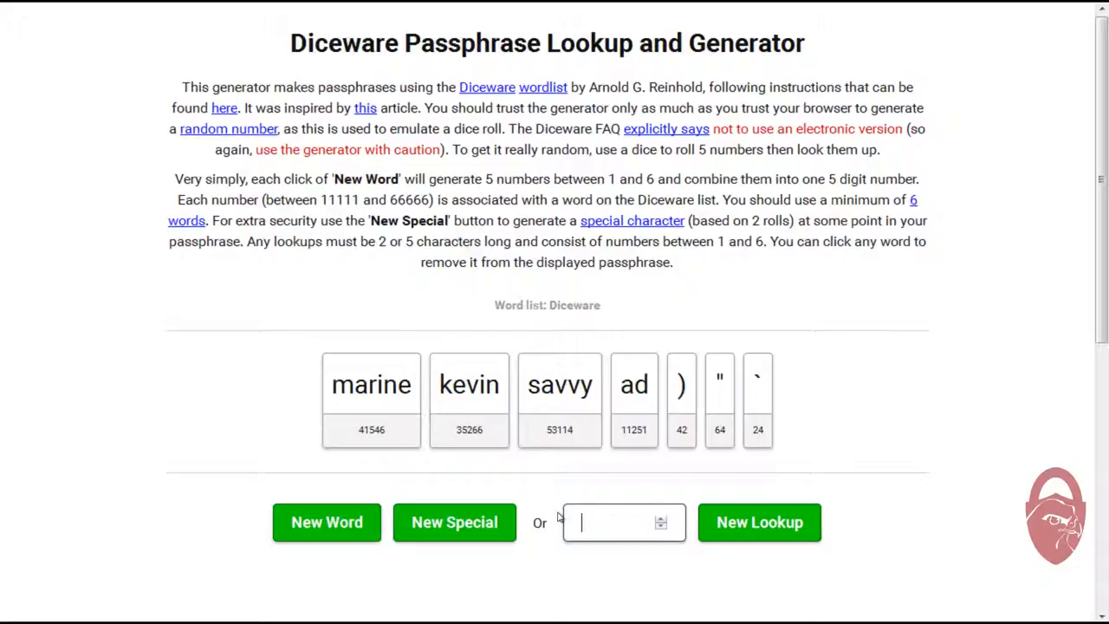
type("1")
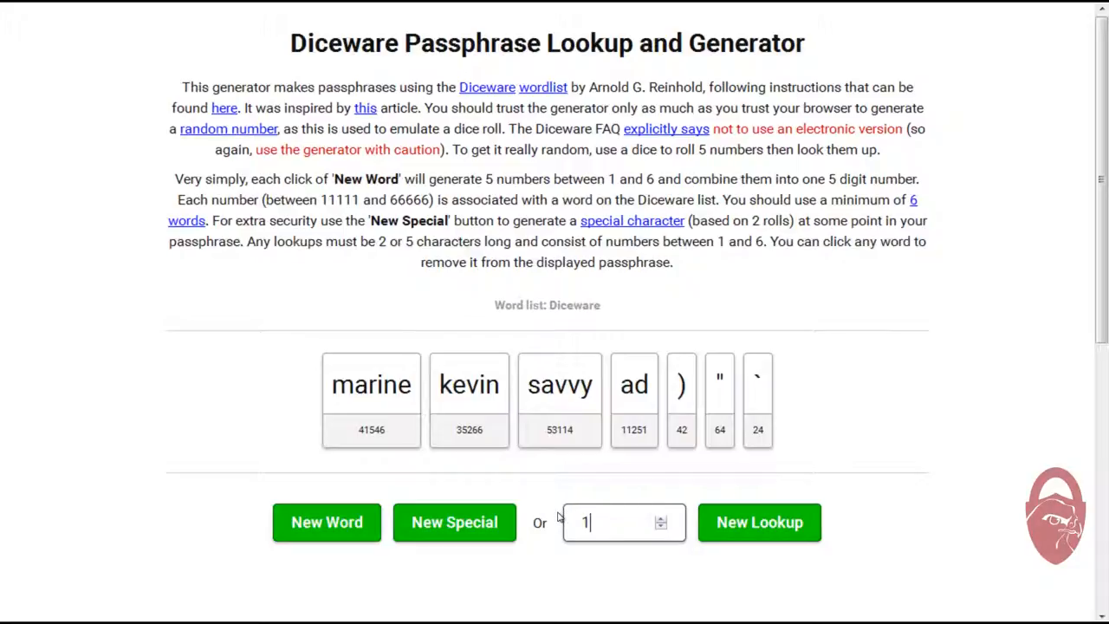
type("15")
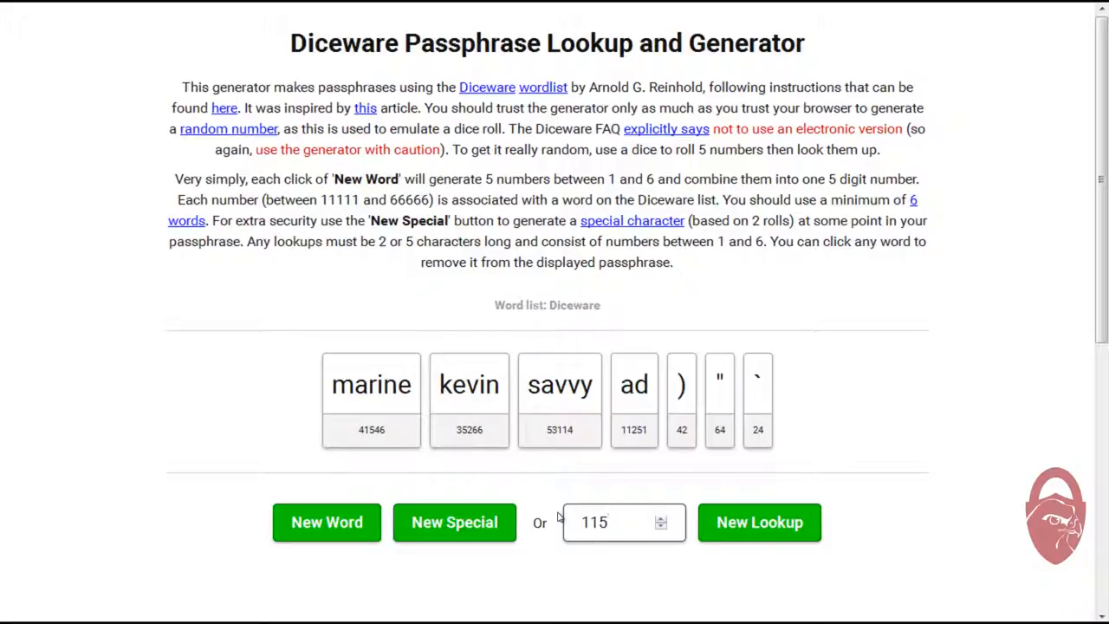
type("42")
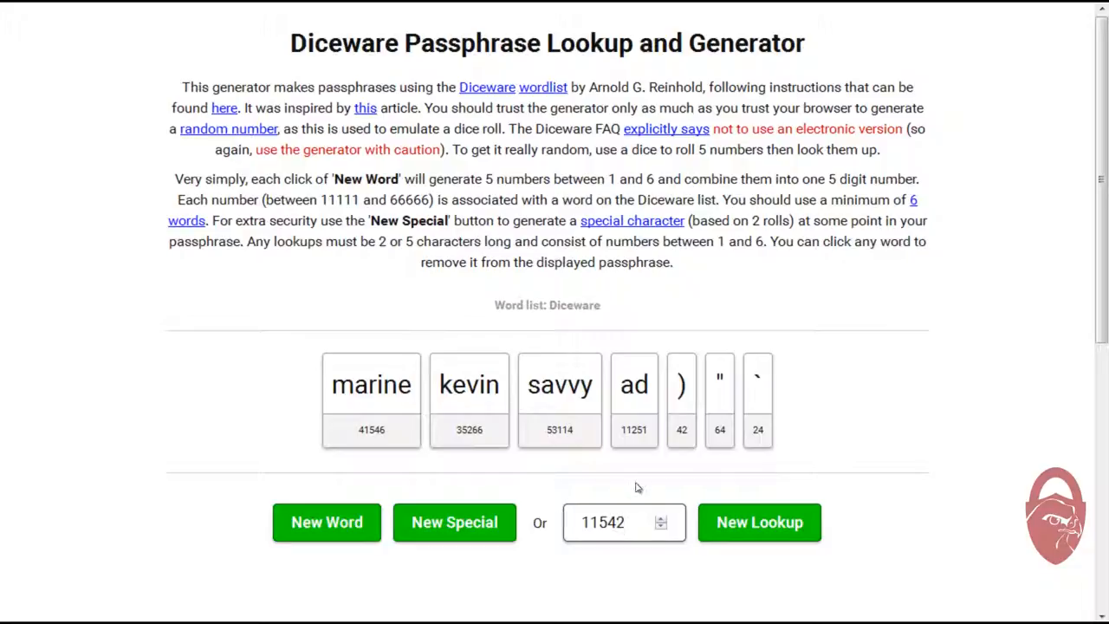
left_click(759, 522)
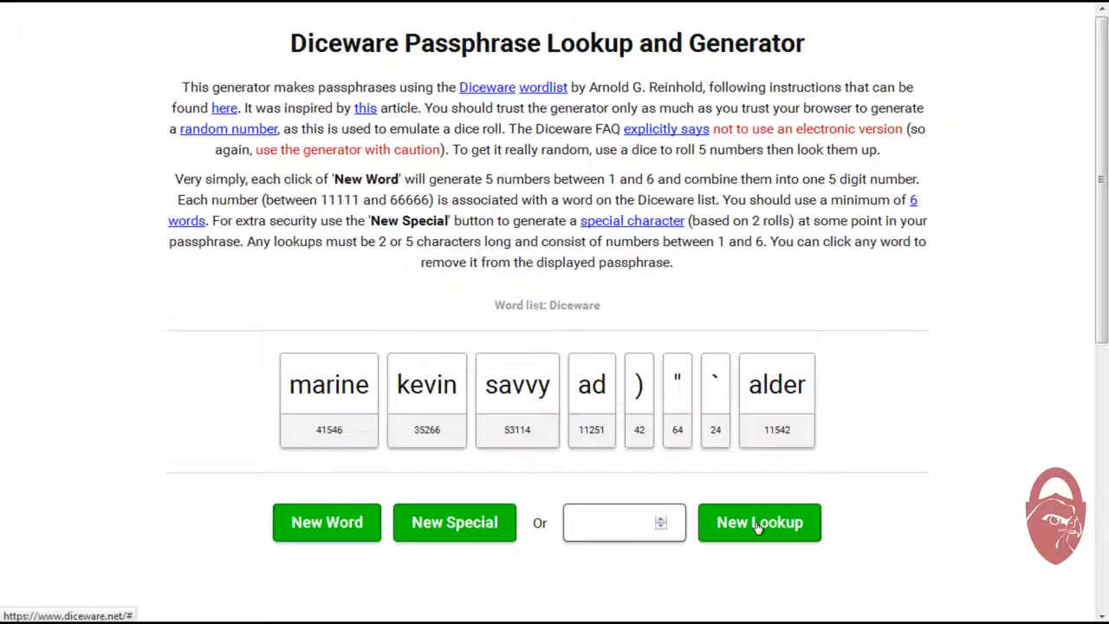
mouse_move(248, 371)
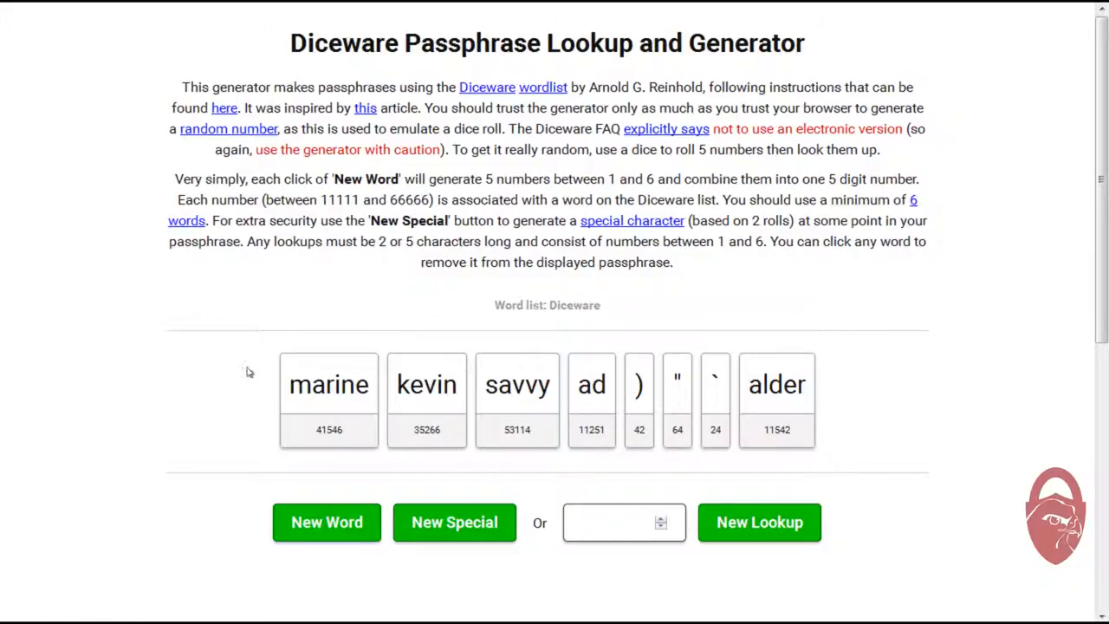
scroll("down", 3)
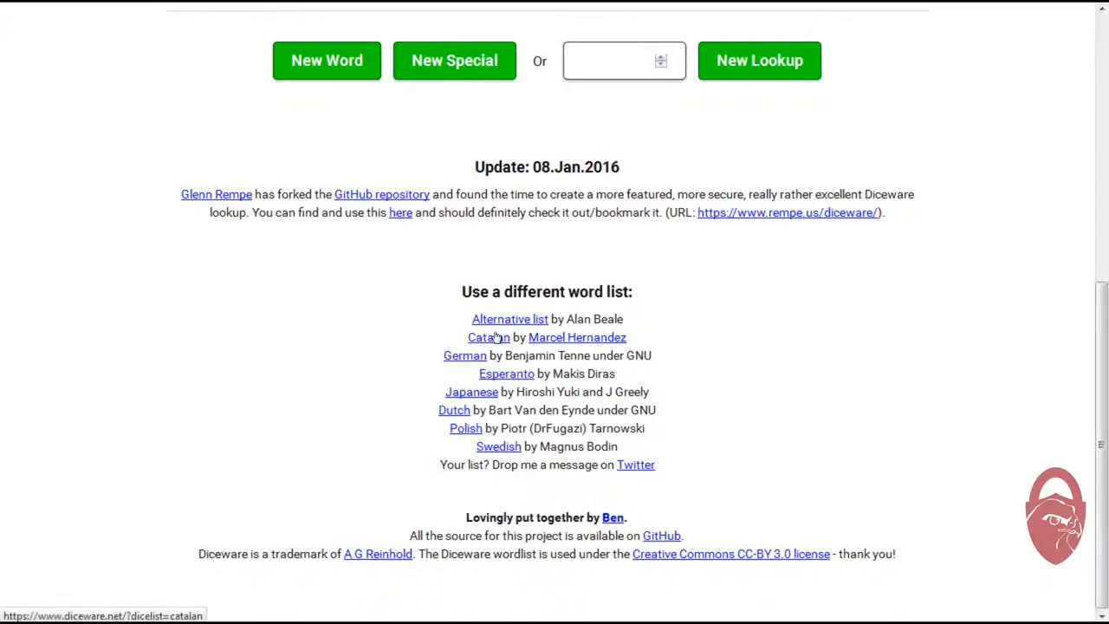
mouse_move(419, 340)
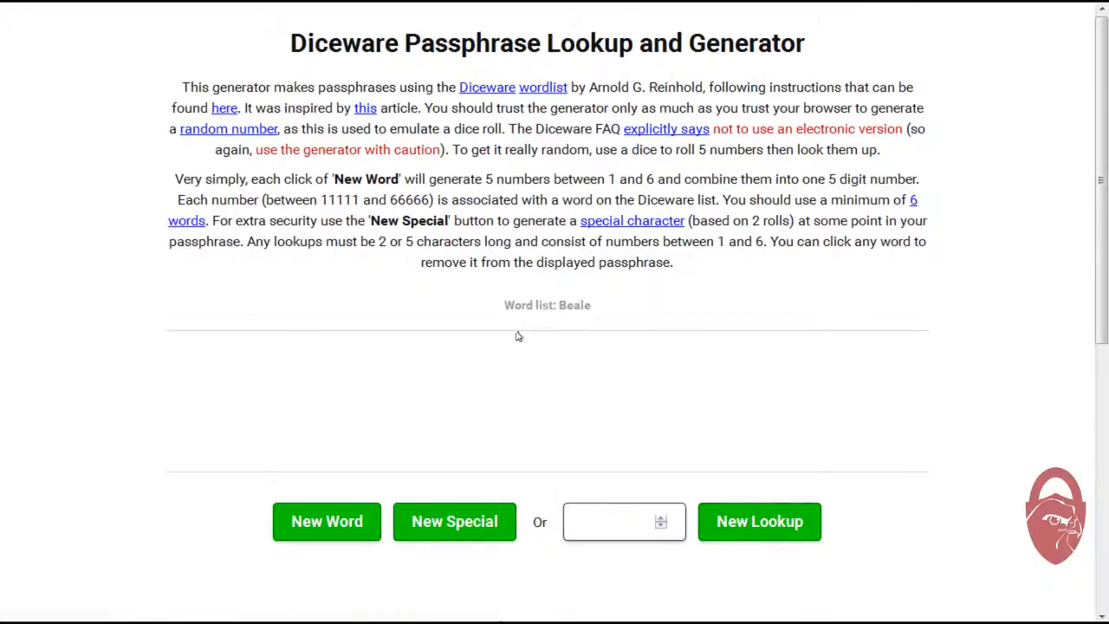
scroll("down", 3)
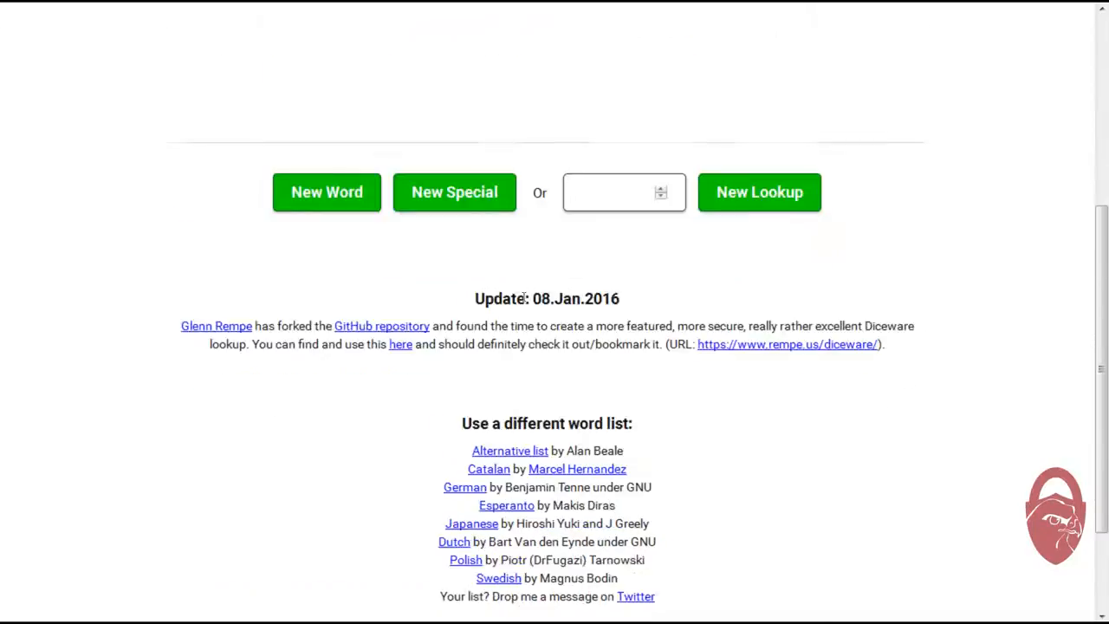
scroll("down", 3)
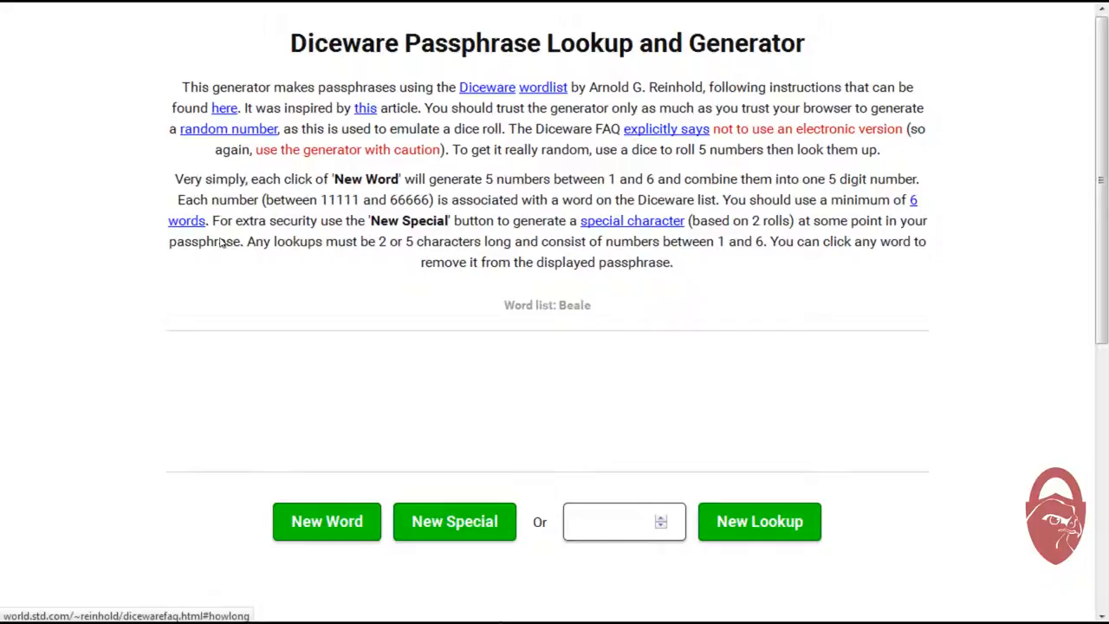
mouse_move(500, 315)
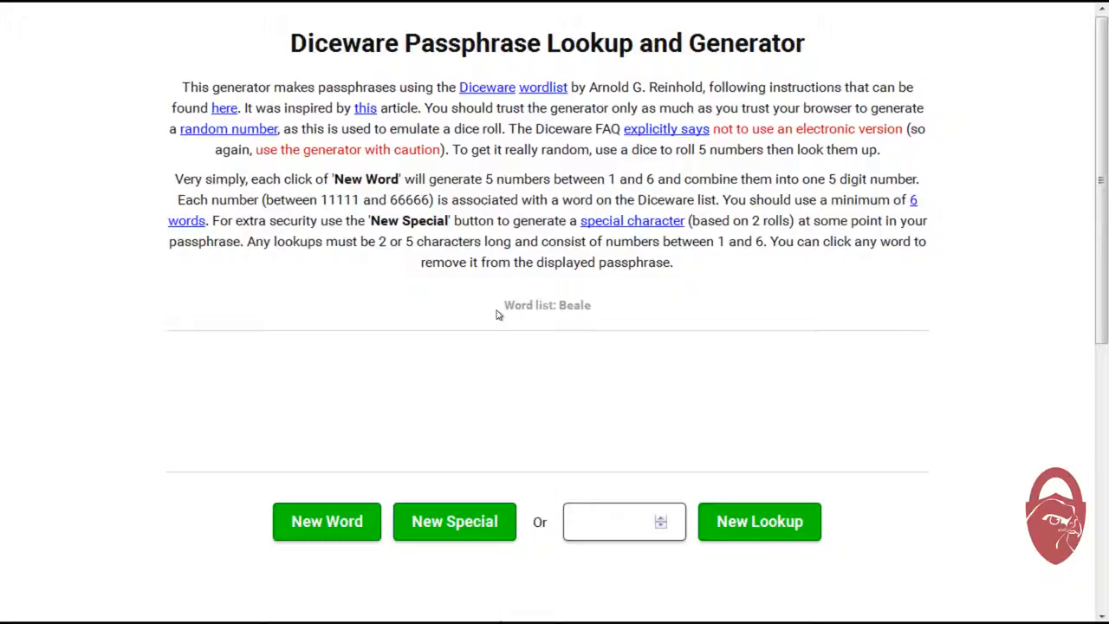
scroll("down", 3)
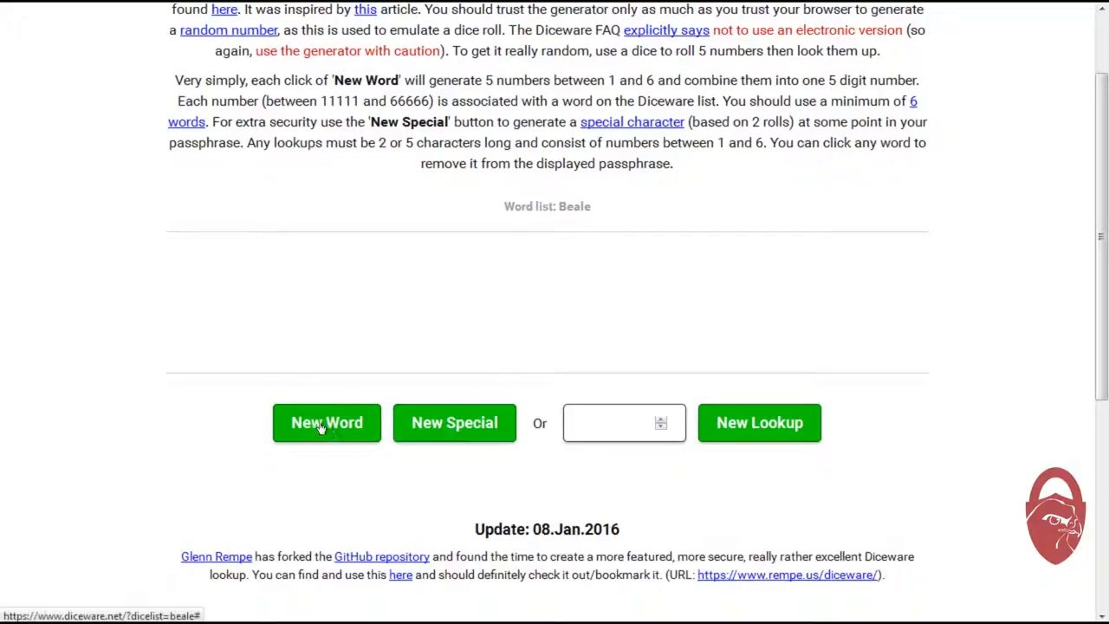
Step: Add three random Beale-list words and one special character to the passphrase
left_click(326, 423)
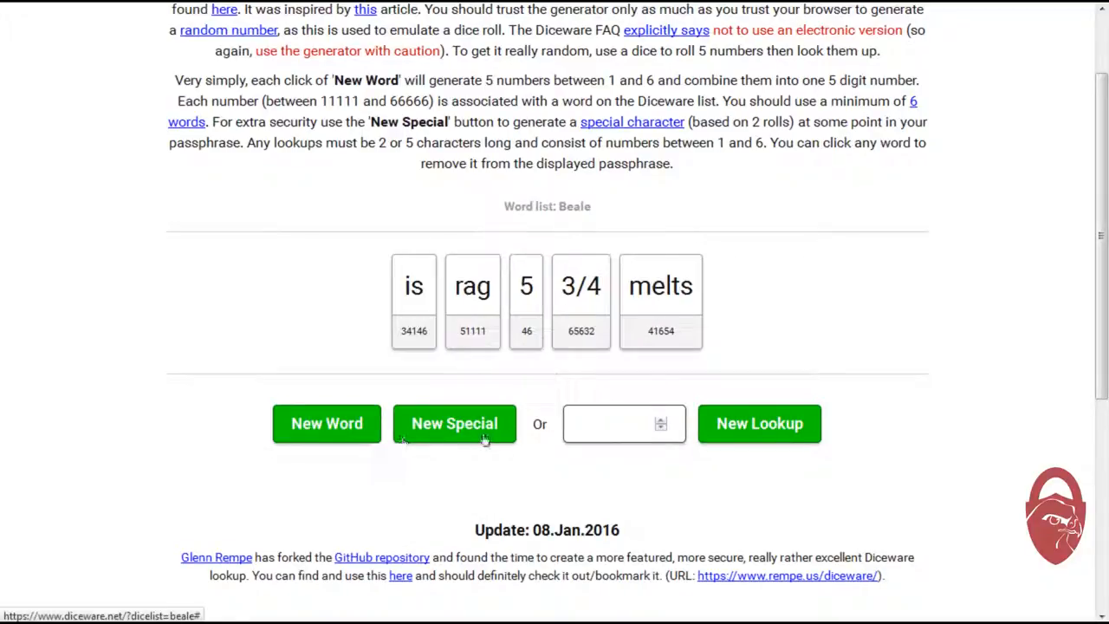
left_click(454, 424)
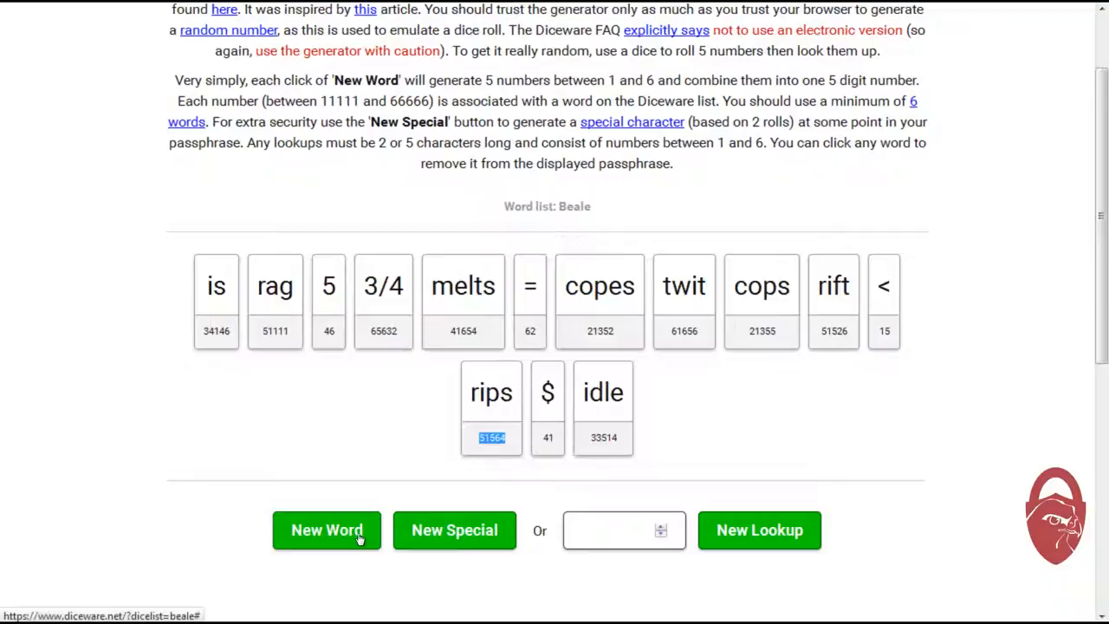
left_click(326, 530)
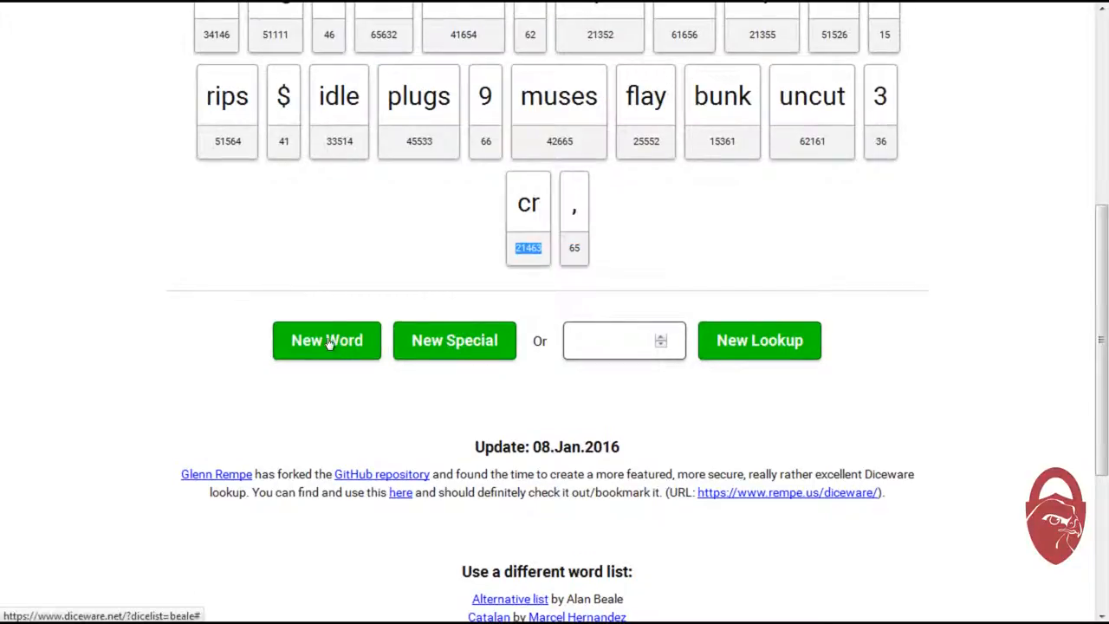
left_click(326, 340)
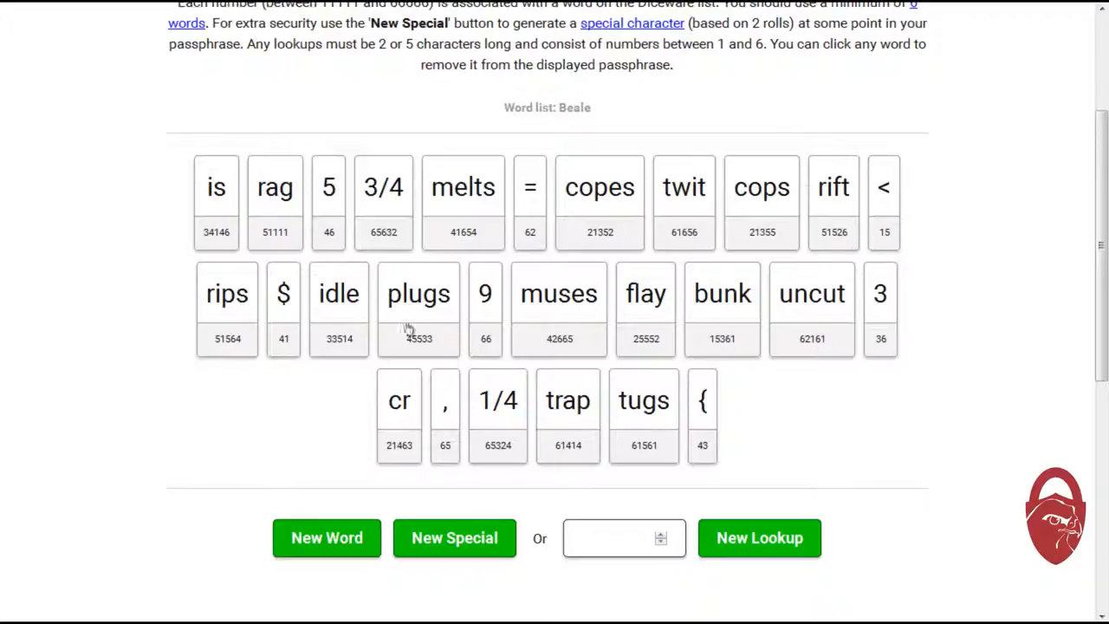
mouse_move(552, 329)
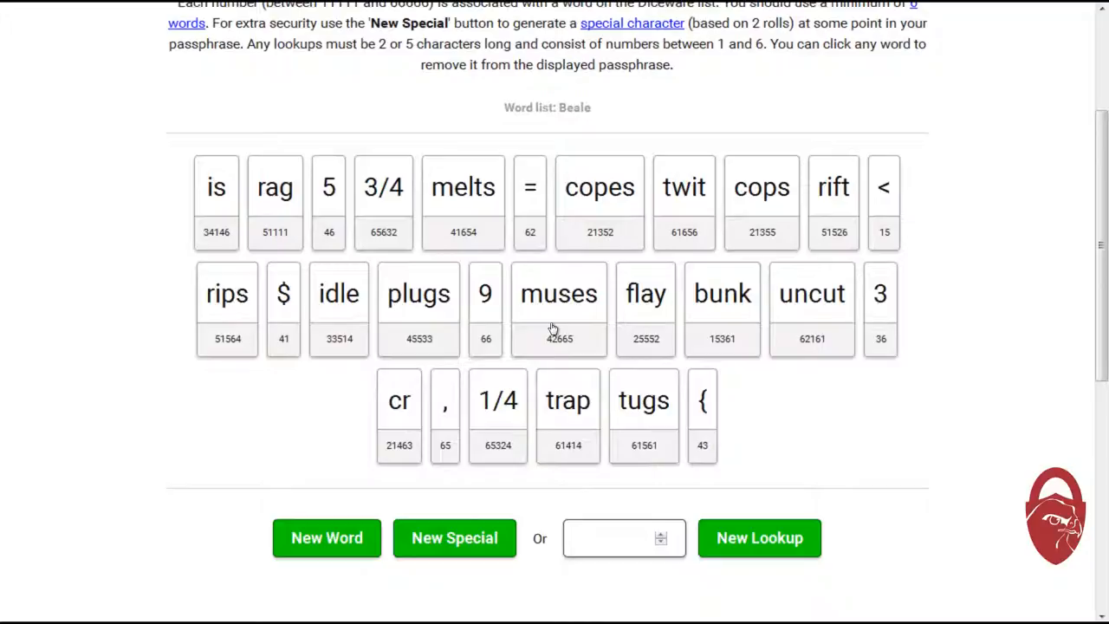
mouse_move(553, 410)
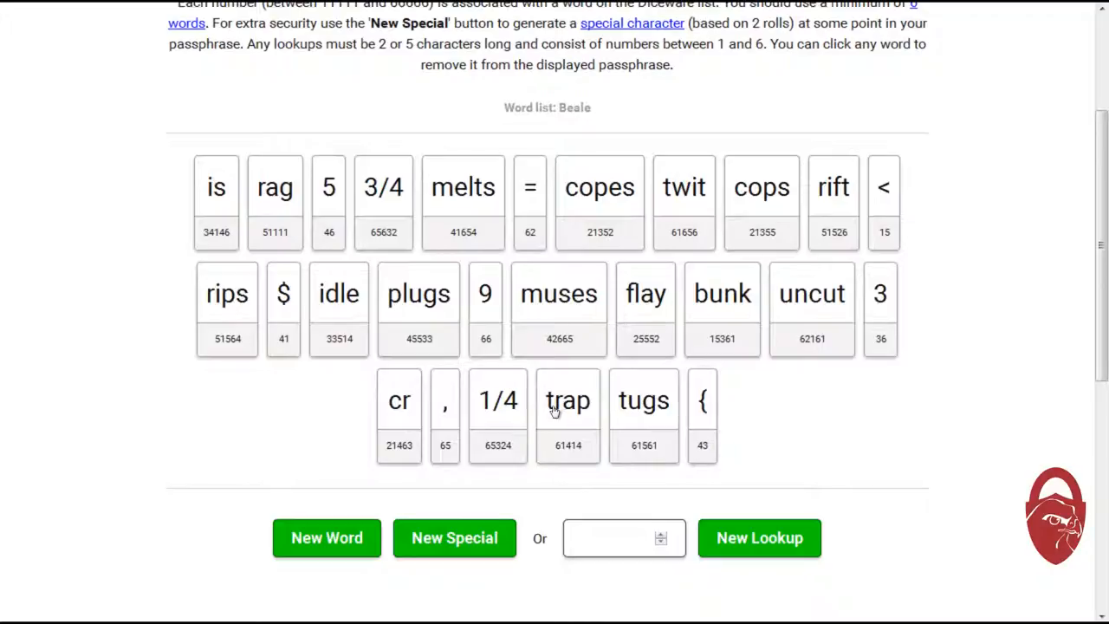
mouse_move(492, 464)
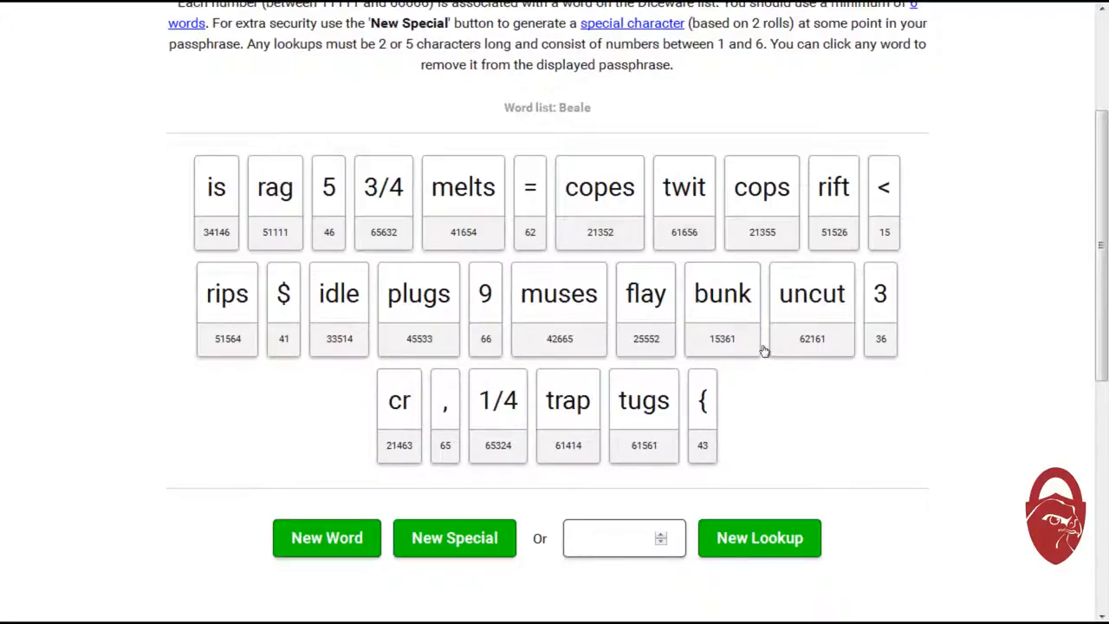
mouse_move(830, 344)
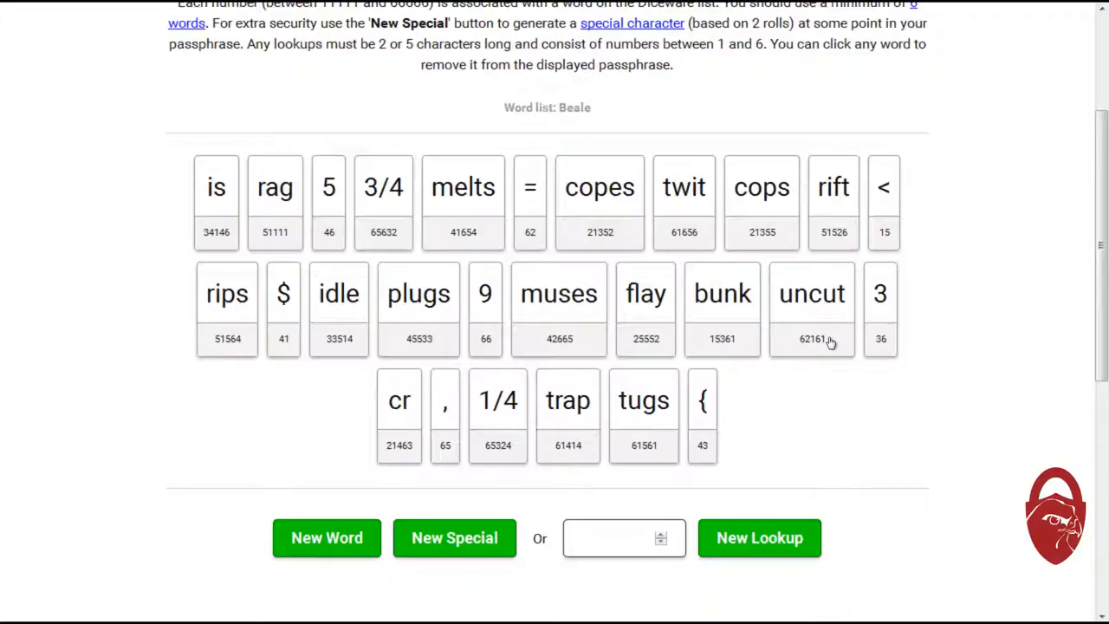
scroll("up", 3)
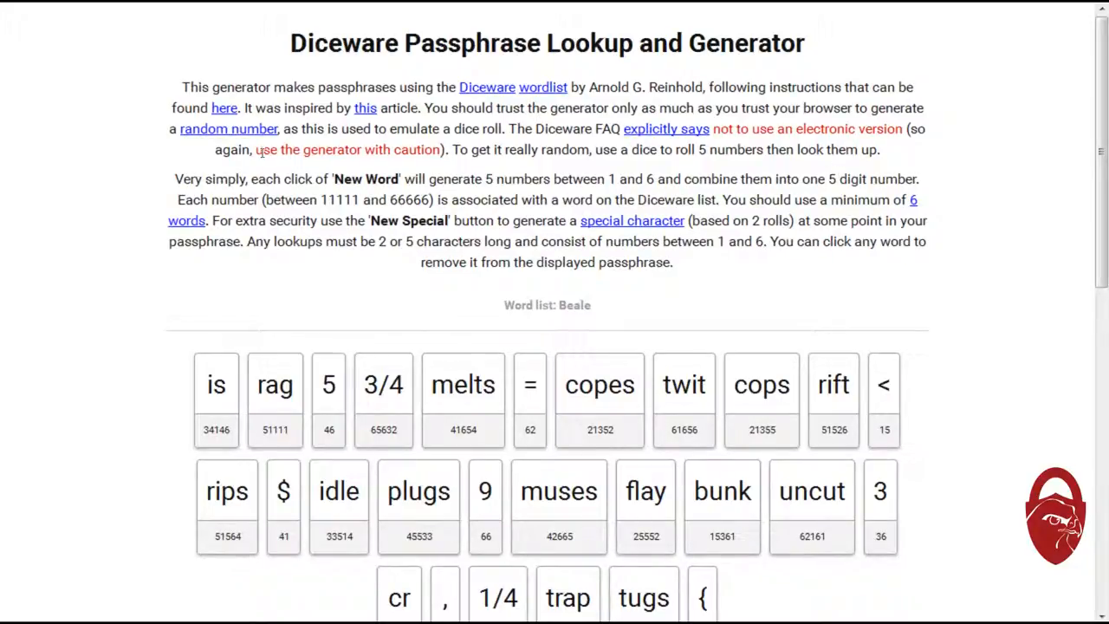
mouse_move(416, 208)
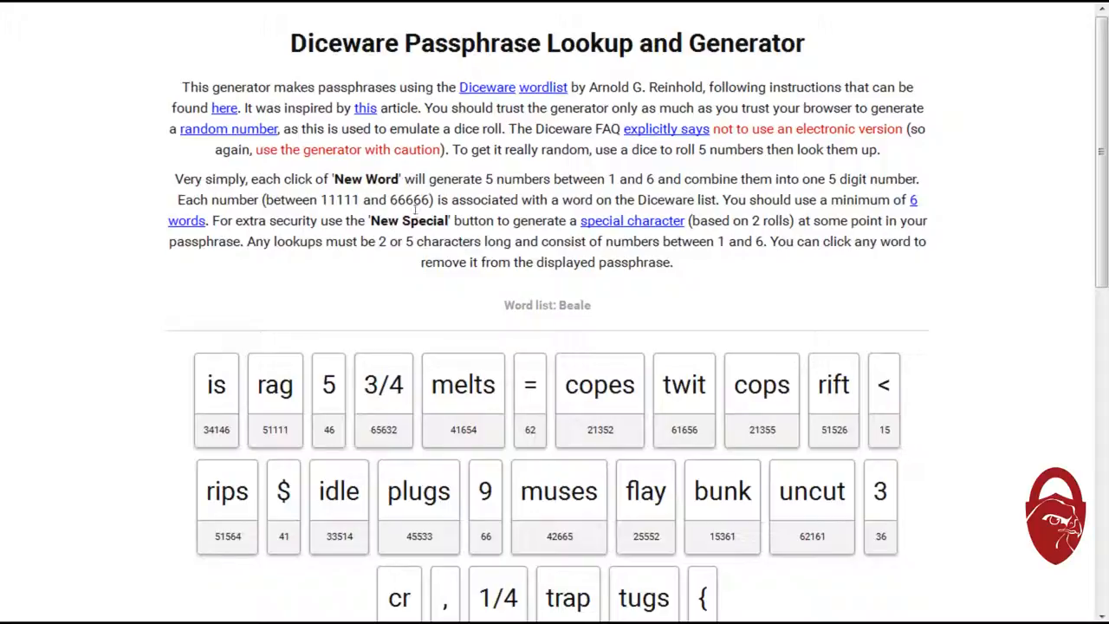
mouse_move(923, 206)
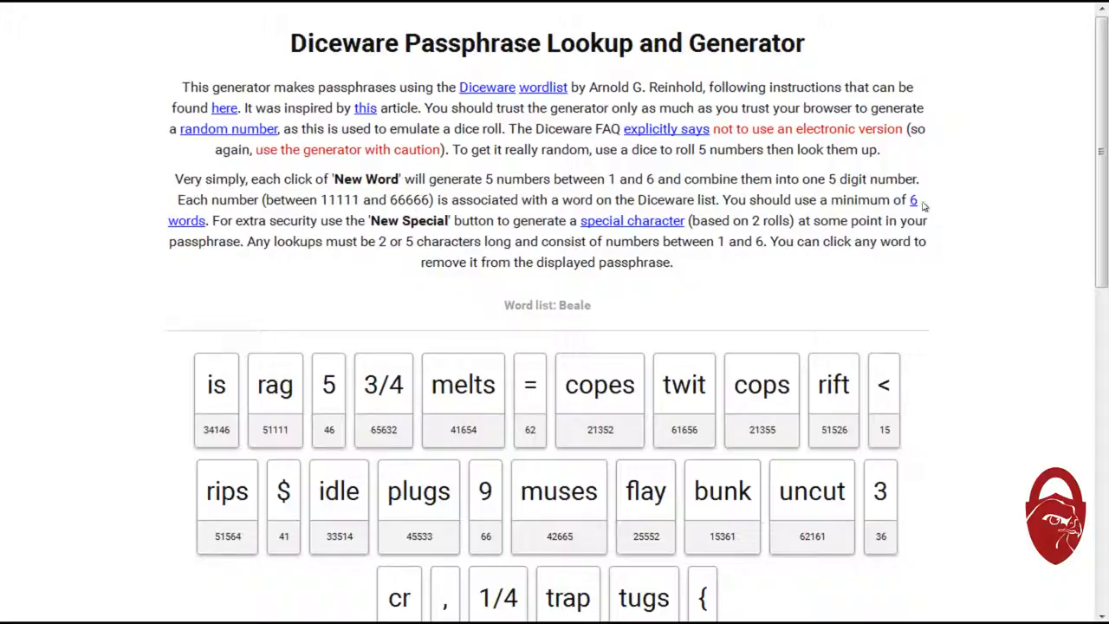
mouse_move(852, 232)
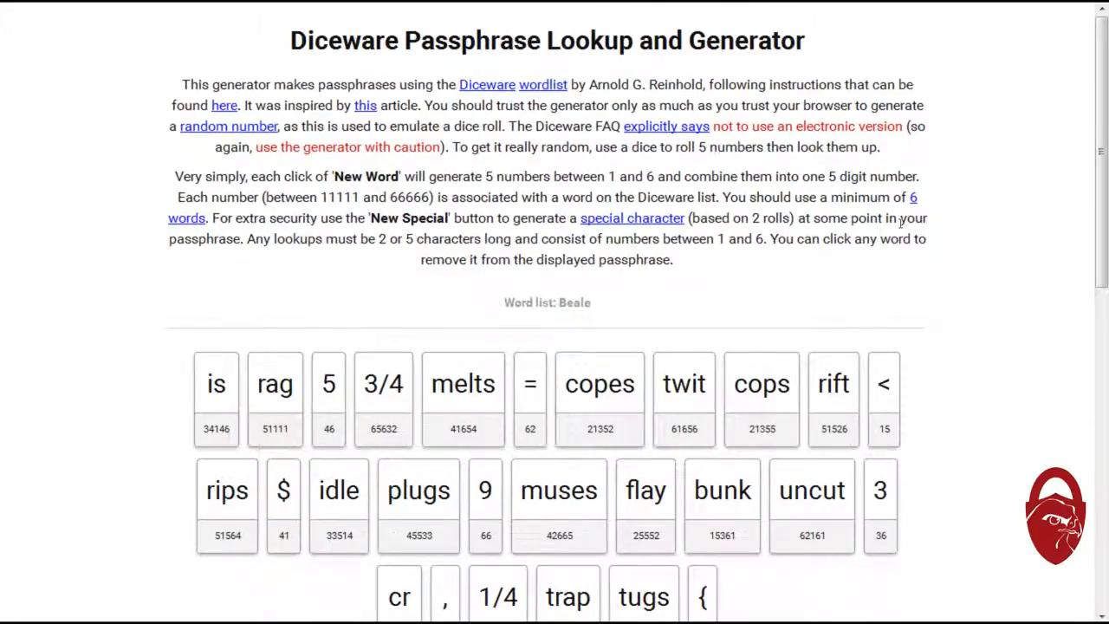
scroll("down", 3)
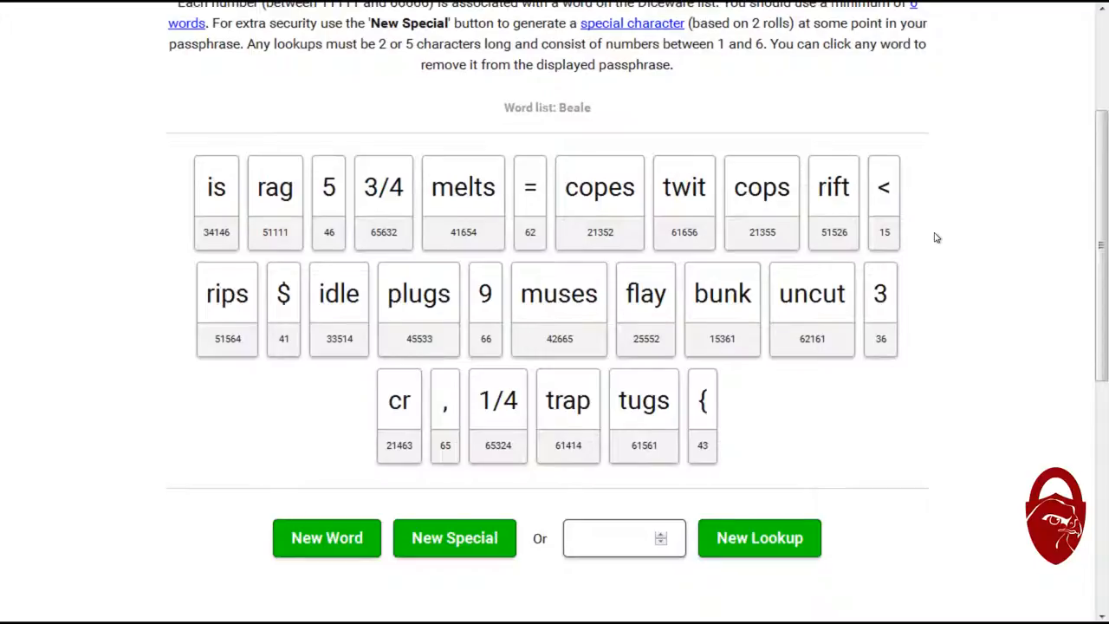
scroll("up", 3)
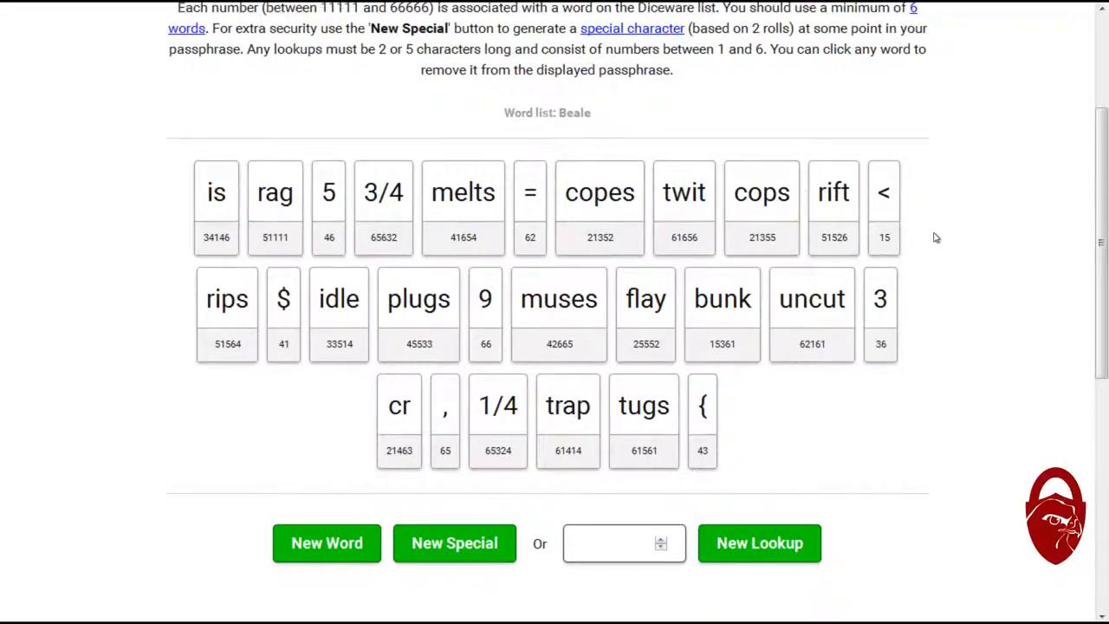
scroll("up", 3)
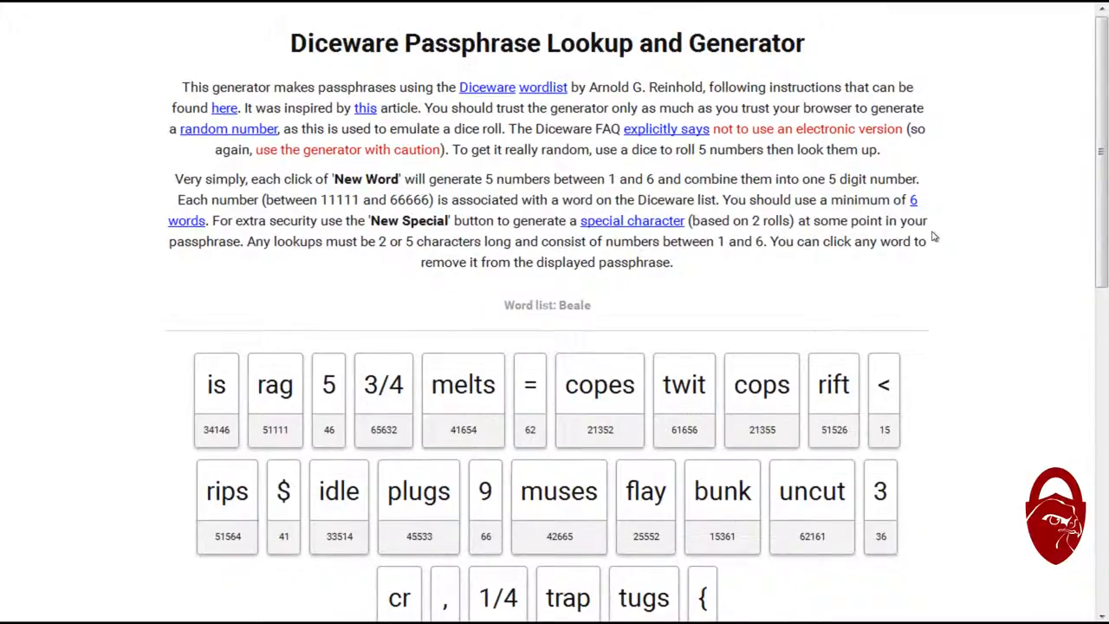